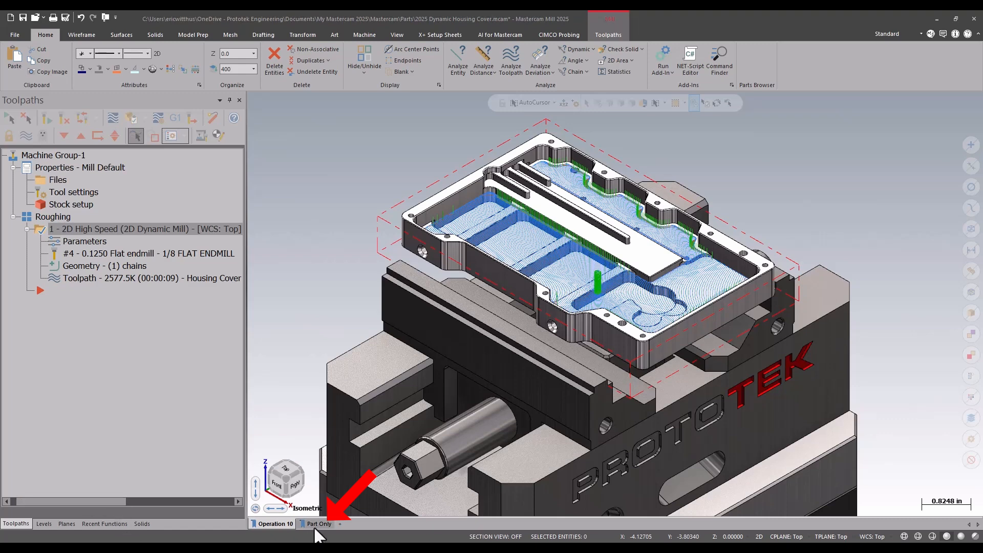
Step: Show the housing cover alone without the vise and bring up the Toolpaths commands
{"action": "left_click", "coordinate": [320, 523]}
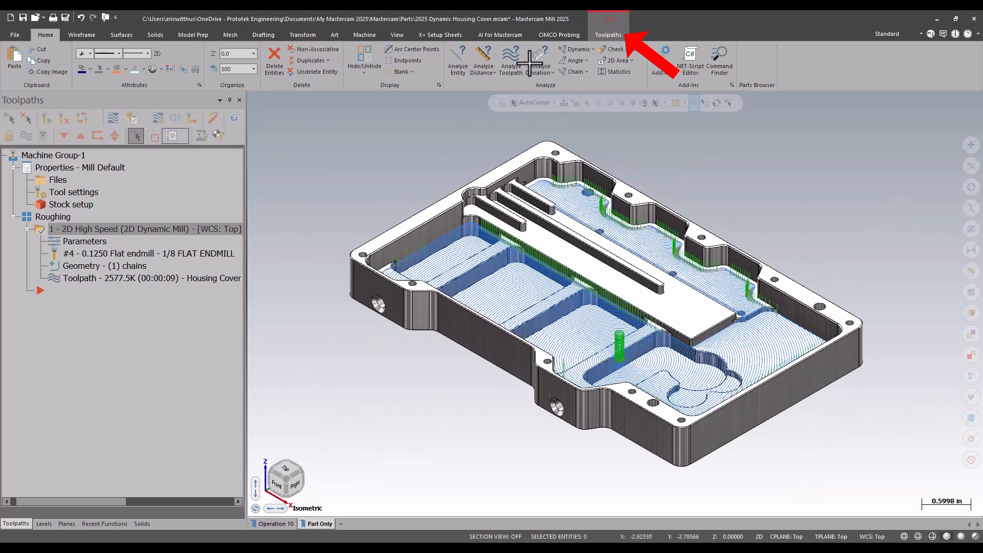
{"action": "left_click", "coordinate": [607, 35]}
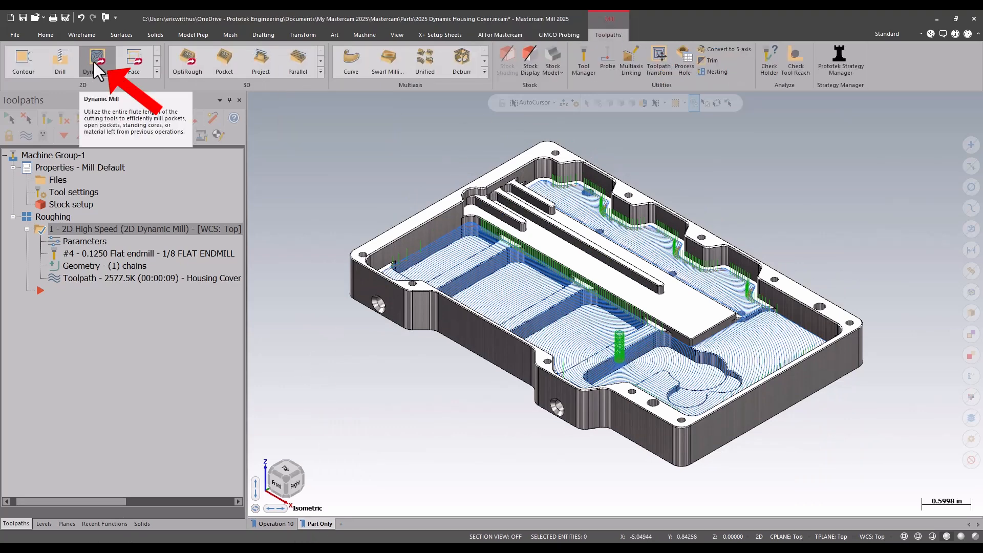
Step: Start a new Dynamic Mill toolpath chained around the long raised platform with its slots as the machining region
{"action": "left_click", "coordinate": [96, 60]}
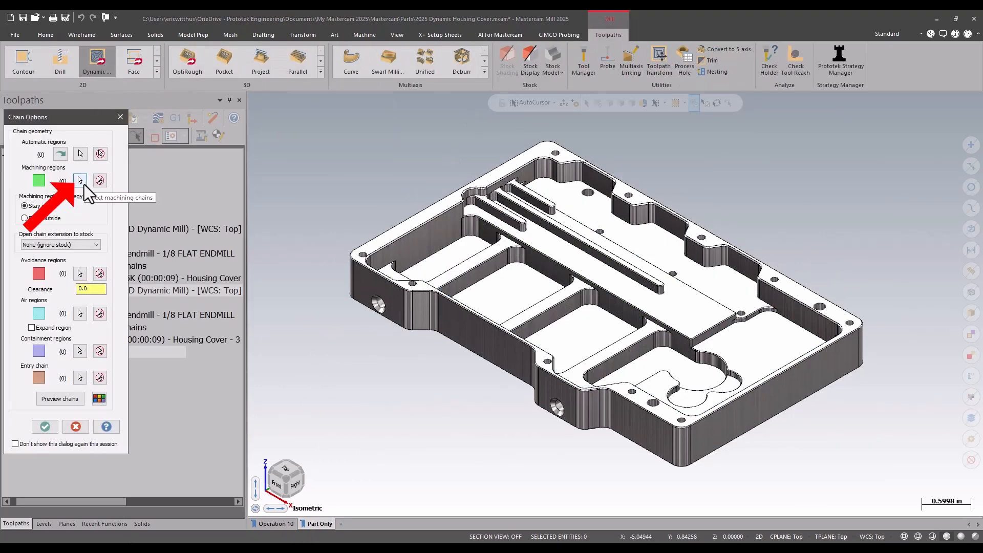
{"action": "left_click", "coordinate": [80, 180]}
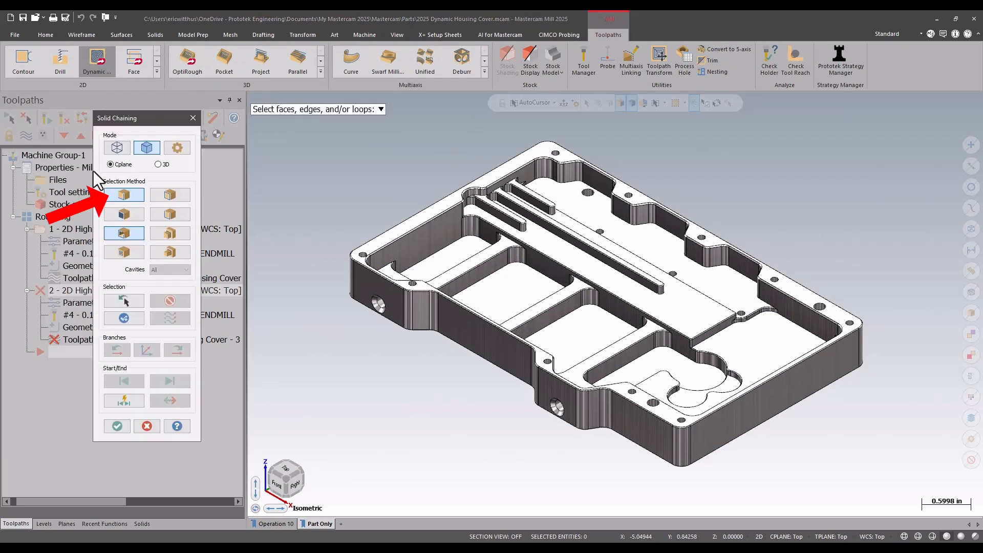
{"action": "mouse_move", "coordinate": [135, 200]}
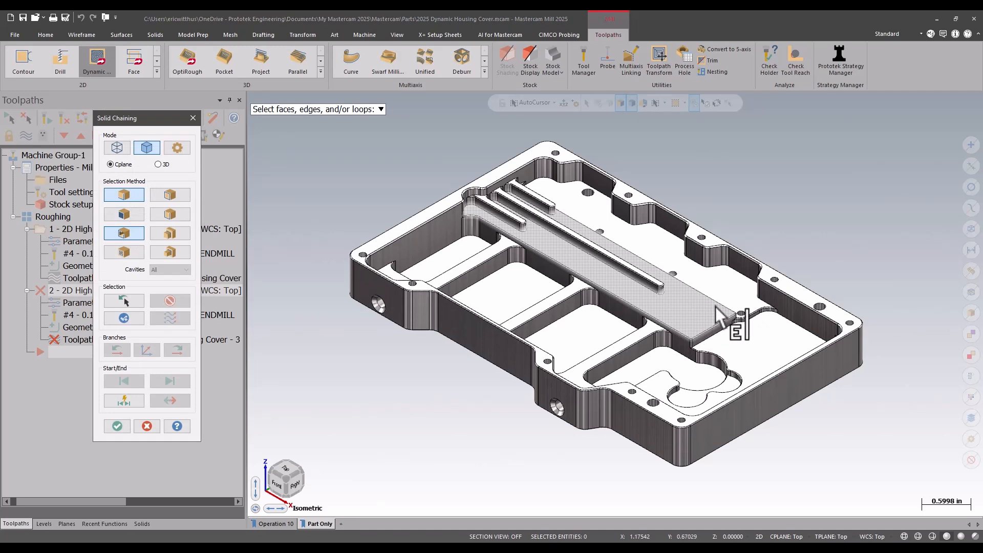
{"action": "left_click", "coordinate": [117, 426]}
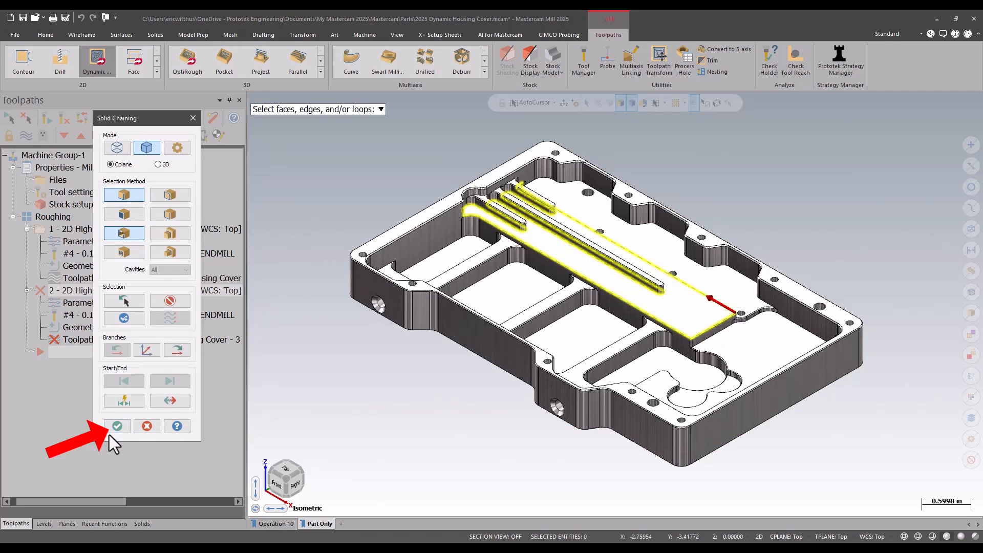
{"action": "left_click", "coordinate": [117, 426]}
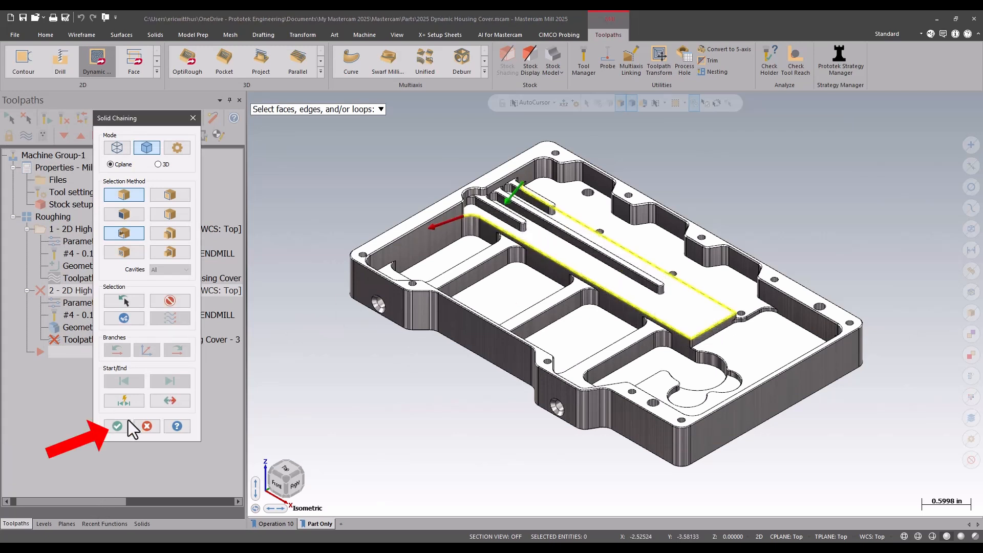
{"action": "left_click", "coordinate": [115, 426]}
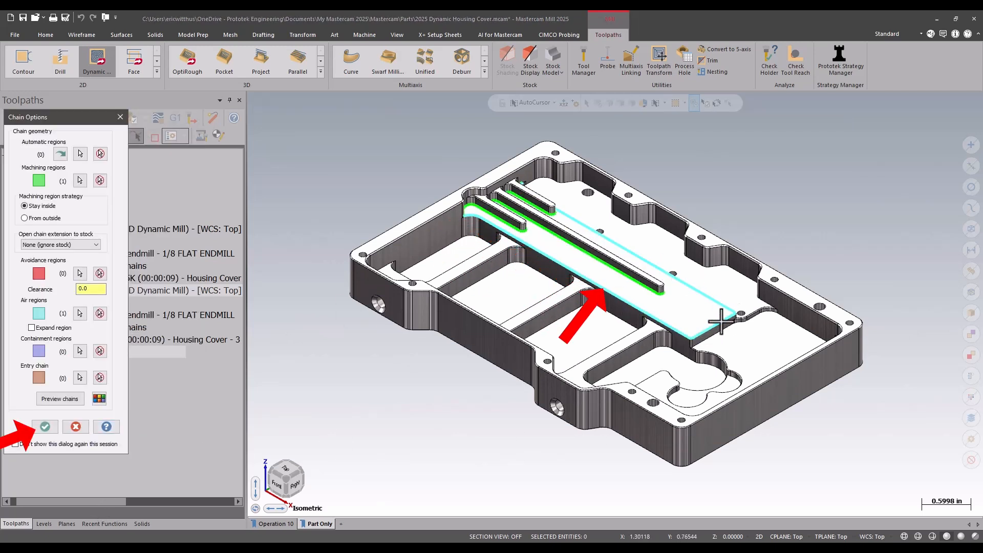
{"action": "left_click", "coordinate": [44, 426]}
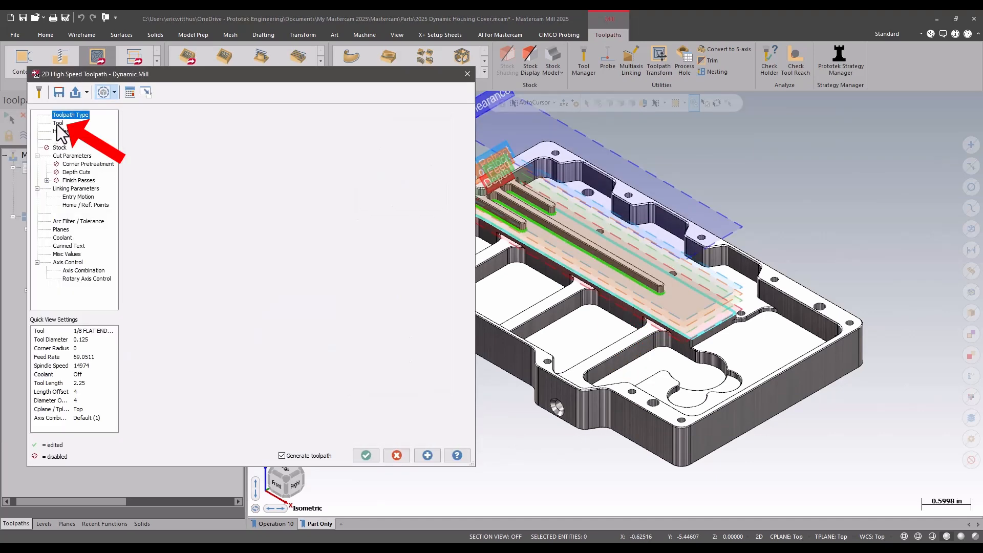
Step: Assign tool #4, the 1/8 flat end mill, and set the linking feed plane to -1
{"action": "left_click", "coordinate": [58, 122]}
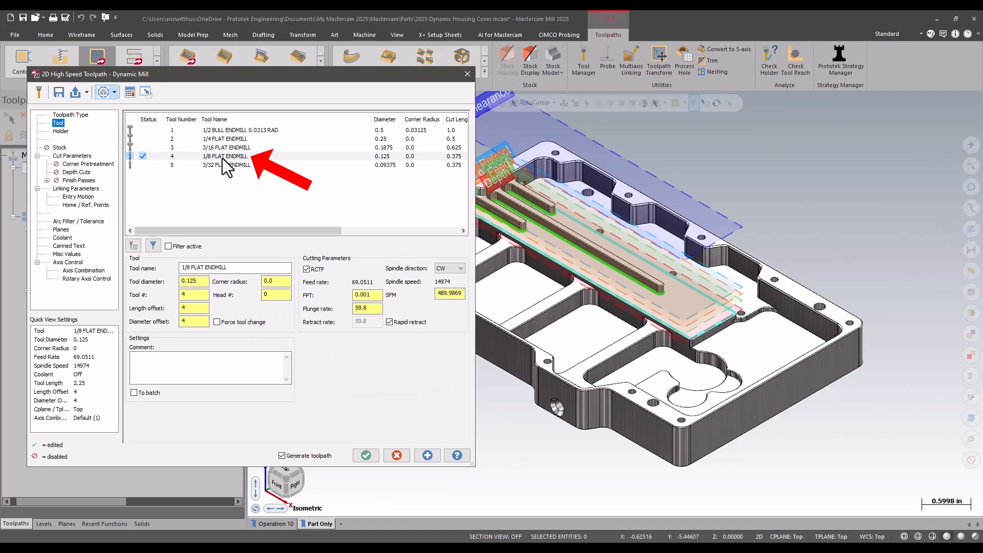
{"action": "left_click", "coordinate": [225, 156]}
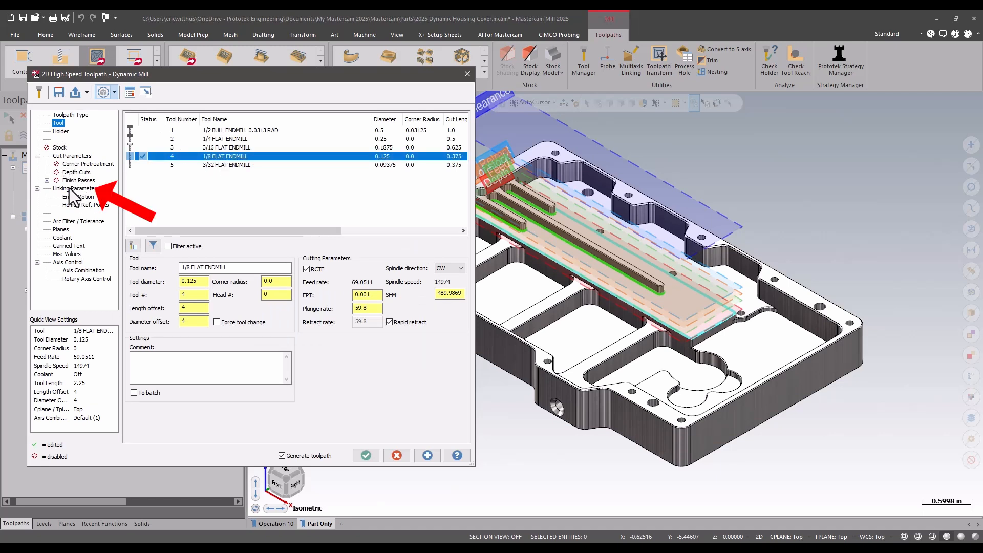
{"action": "left_click", "coordinate": [76, 188]}
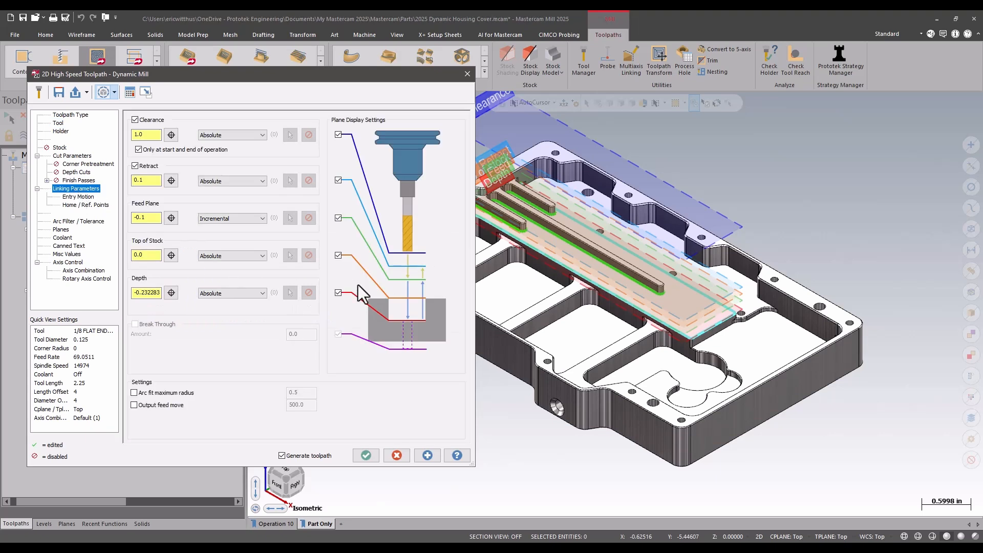
{"action": "mouse_move", "coordinate": [485, 194]}
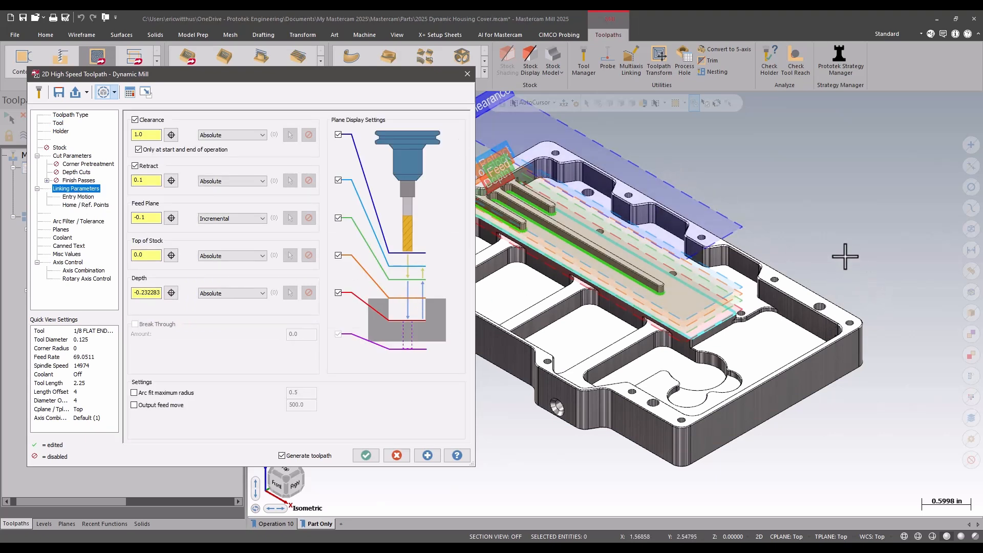
{"action": "mouse_move", "coordinate": [724, 153]}
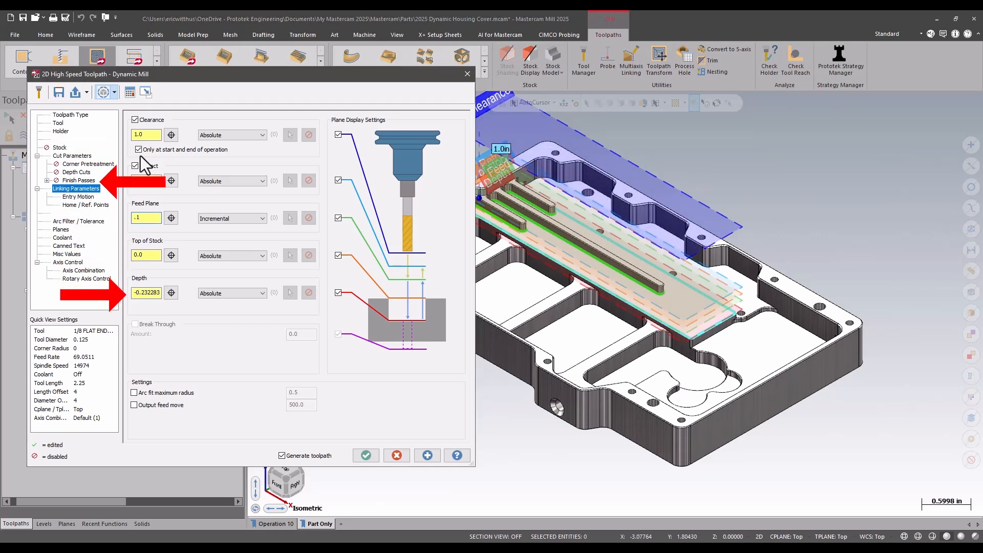
Step: Enable a finish pass with feed rate override 50, Wear compensation and lead in/out, then generate the toolpath
{"action": "left_click", "coordinate": [78, 180]}
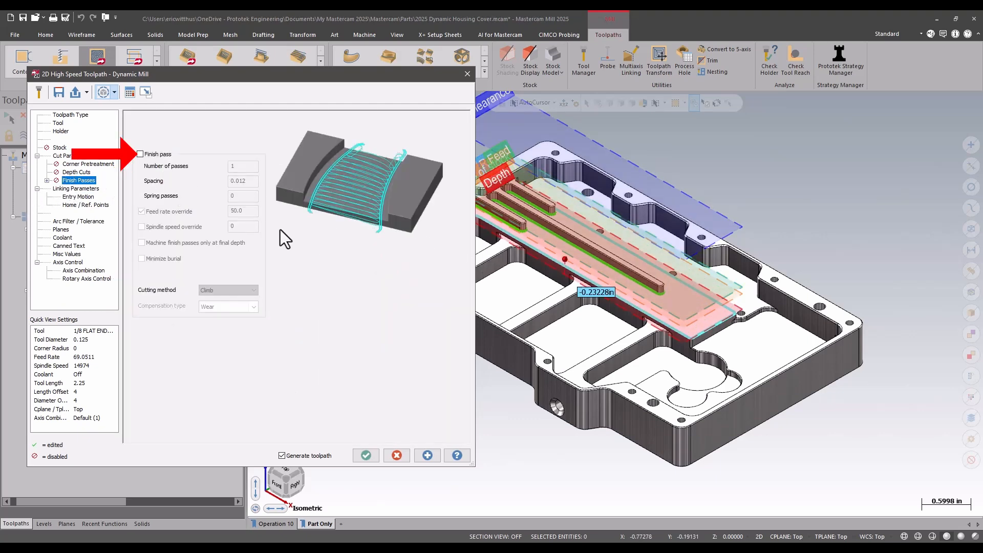
{"action": "left_click", "coordinate": [140, 153]}
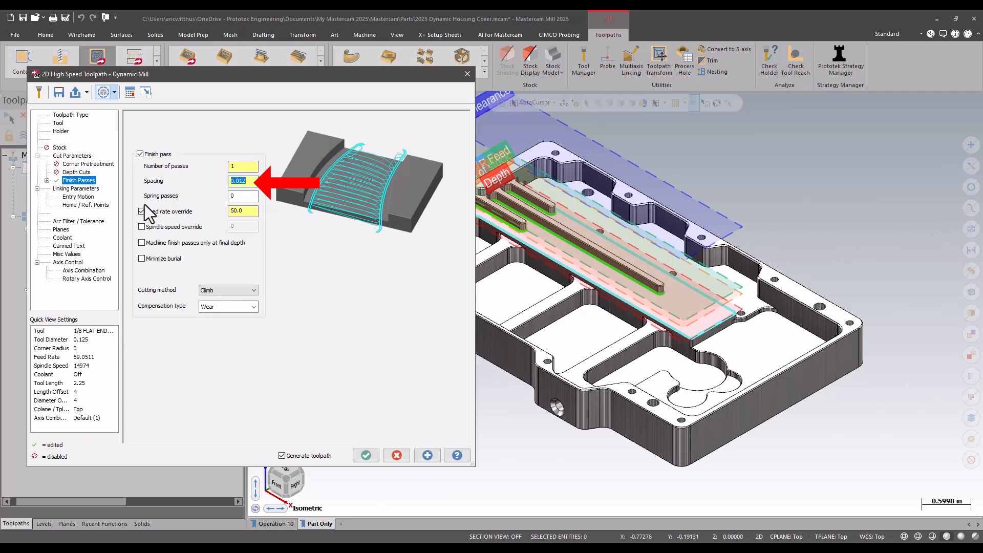
{"action": "left_click", "coordinate": [141, 211]}
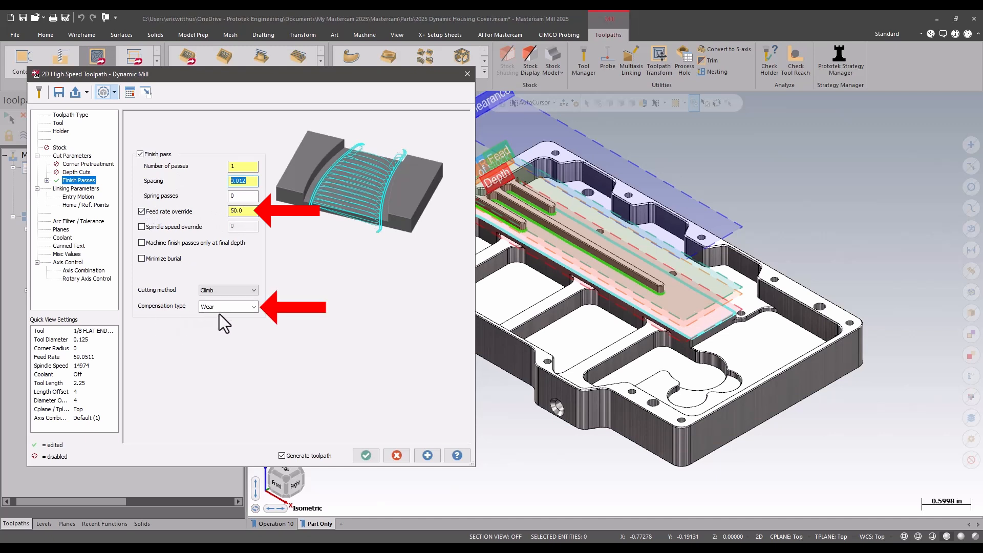
{"action": "left_click", "coordinate": [225, 306]}
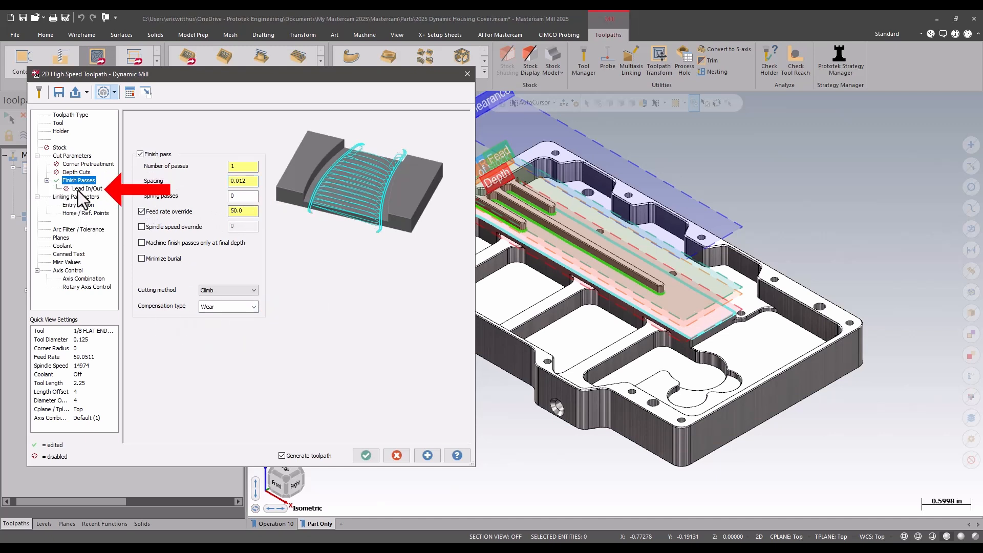
{"action": "left_click", "coordinate": [87, 189]}
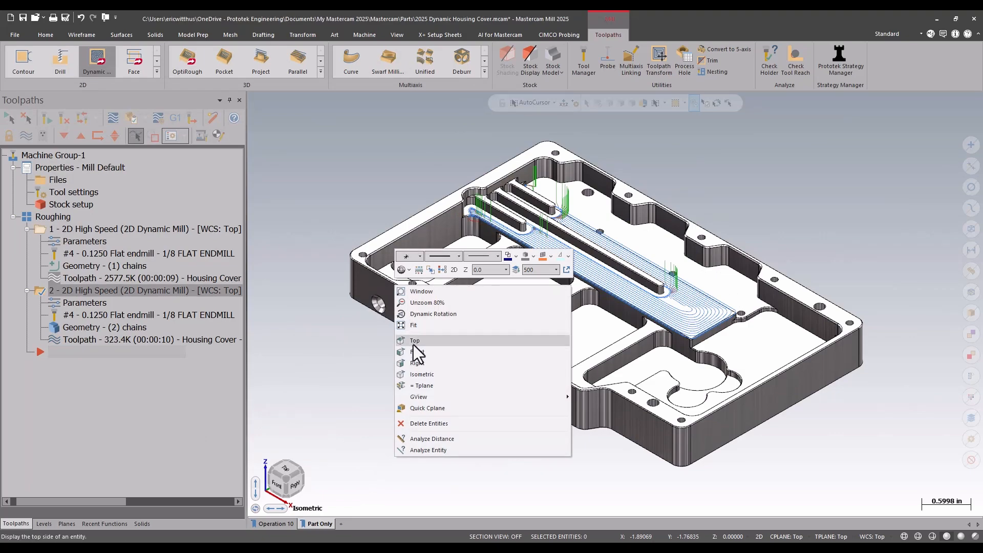
Step: View the housing cover from the Top to inspect the new toolpath over the long platform
{"action": "left_click", "coordinate": [414, 339]}
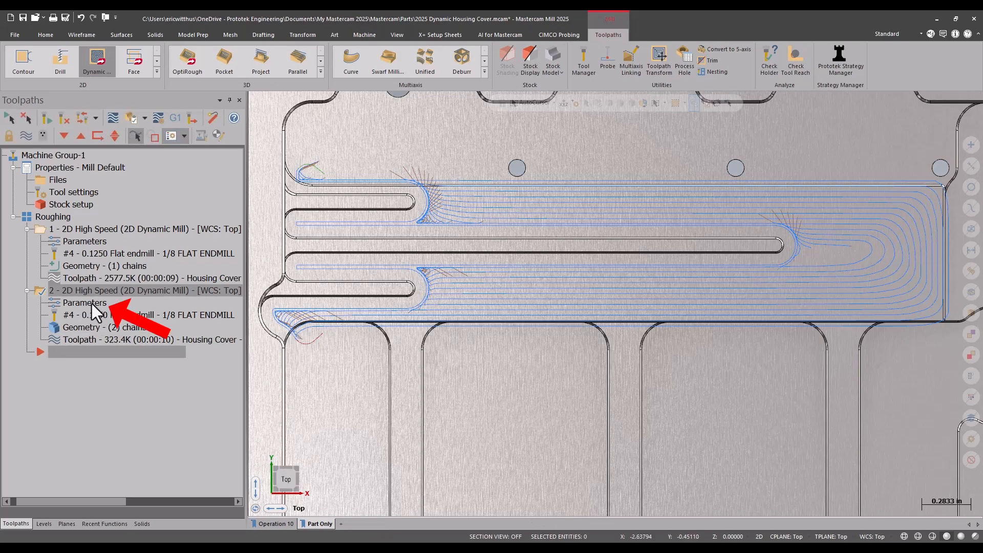
Step: Turn on Minimize burial for the finish pass and regenerate the second Dynamic Mill toolpath
{"action": "double_click", "coordinate": [84, 303]}
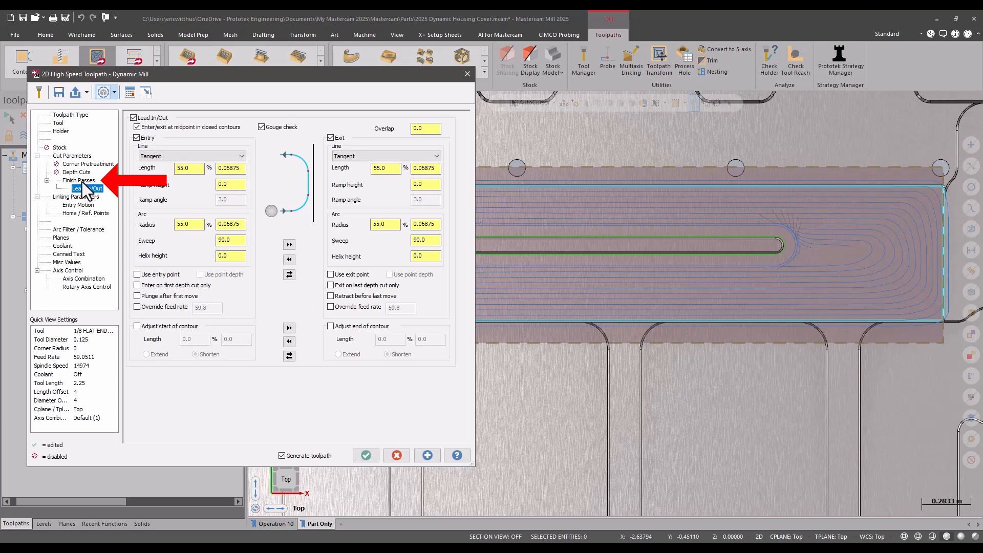
{"action": "left_click", "coordinate": [79, 180]}
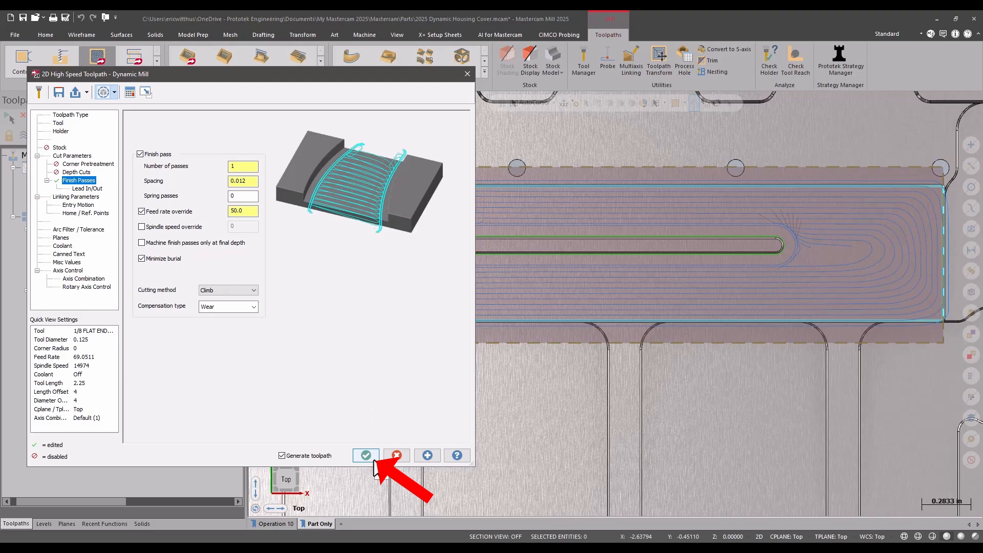
{"action": "left_click", "coordinate": [366, 455]}
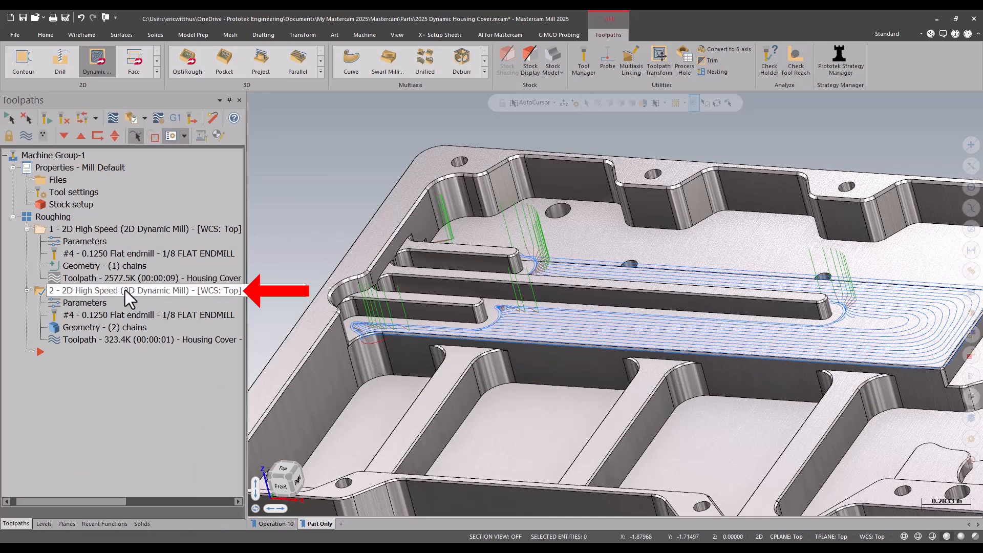
Step: Copy operation 2 right after itself to create a duplicate toolpath
{"action": "right_click", "coordinate": [124, 290]}
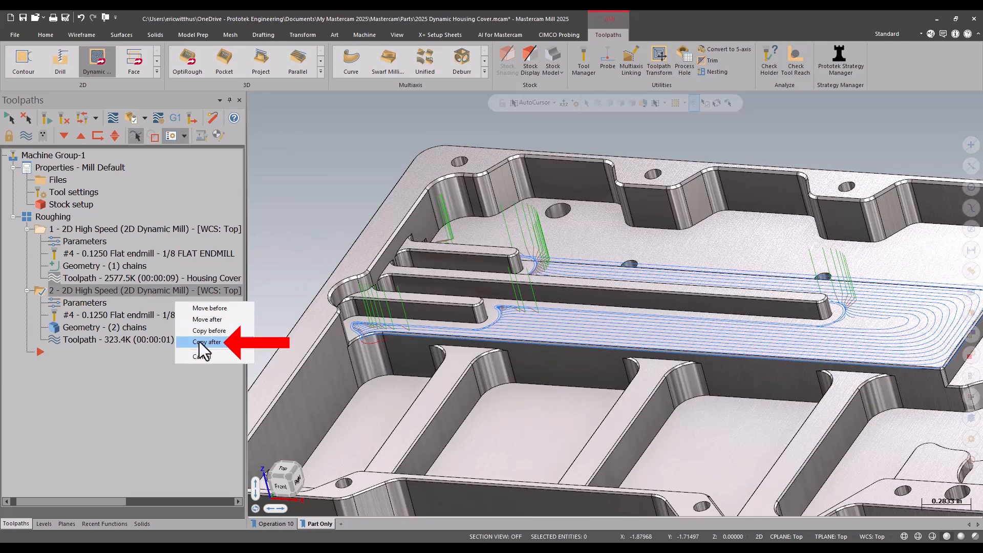
{"action": "left_click", "coordinate": [206, 342]}
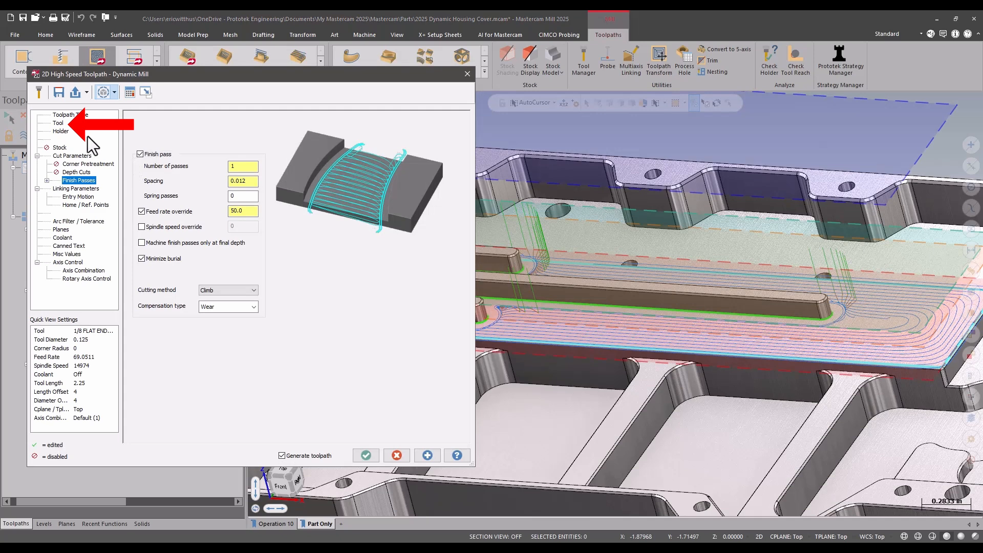
Step: Give the copied toolpath the 3/32 flat end mill and adjust the contour start/end under Lead In/Out
{"action": "left_click", "coordinate": [57, 122]}
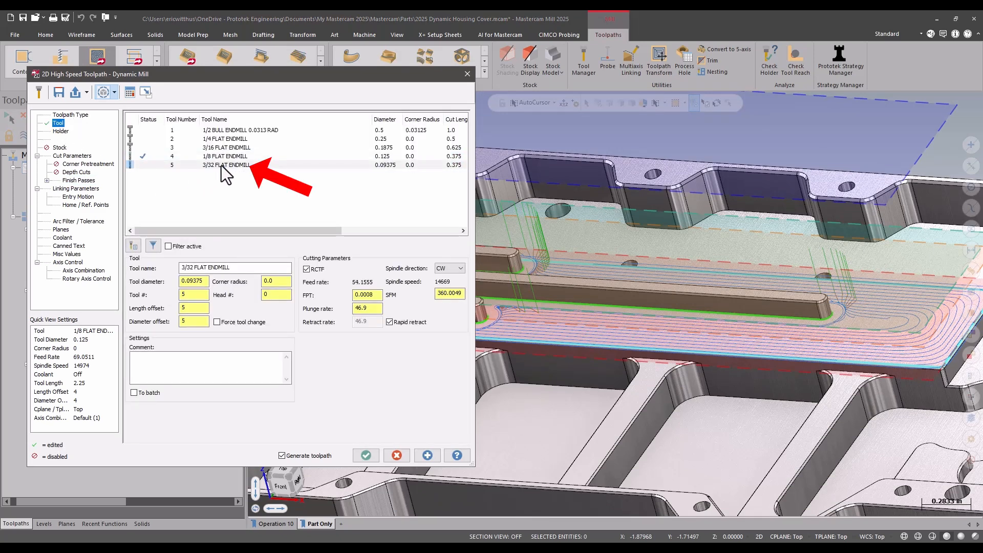
{"action": "left_click", "coordinate": [79, 180]}
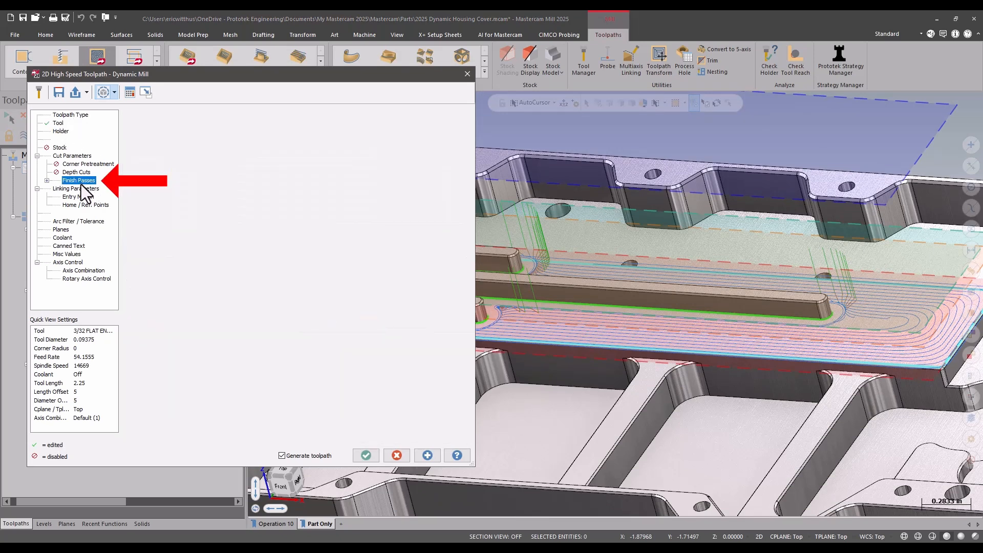
{"action": "left_click", "coordinate": [79, 180]}
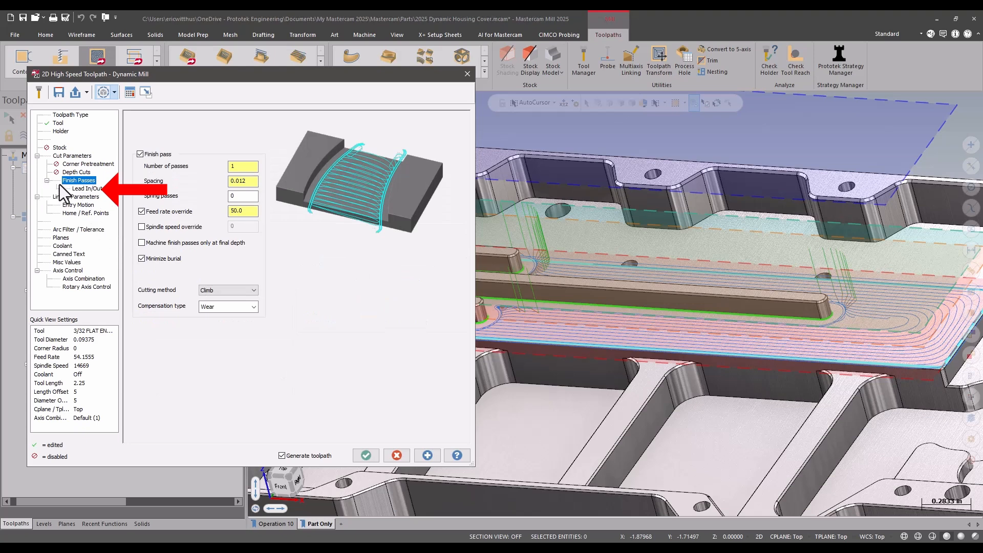
{"action": "left_click", "coordinate": [88, 188]}
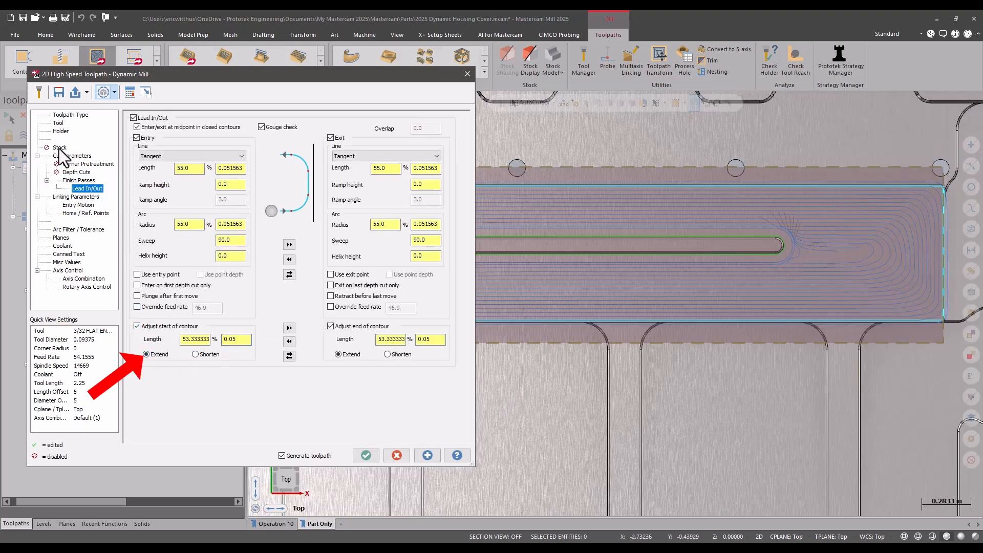
Step: Enable Rest material on the Stock page and generate the 2D Dynamic Rest Mill toolpath
{"action": "left_click", "coordinate": [60, 146]}
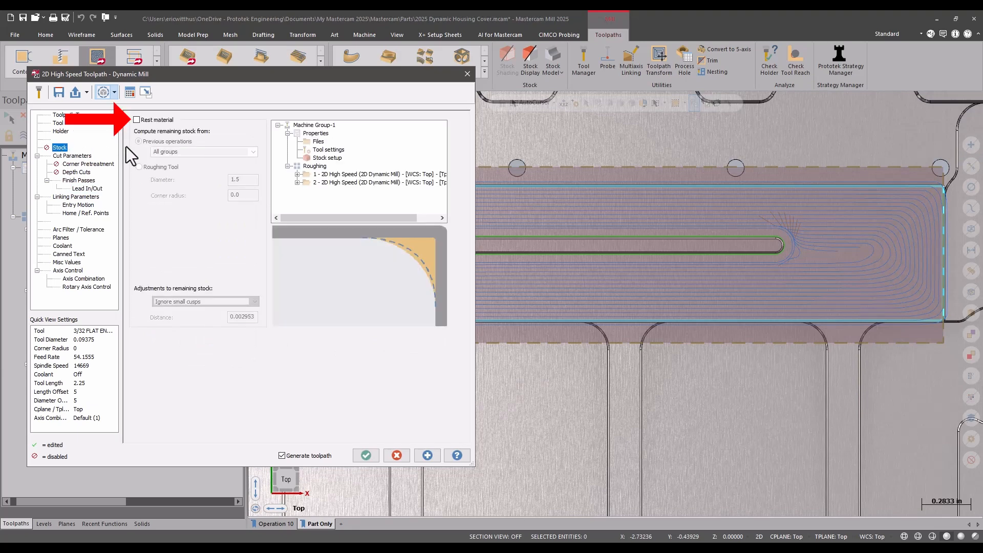
{"action": "left_click", "coordinate": [136, 119]}
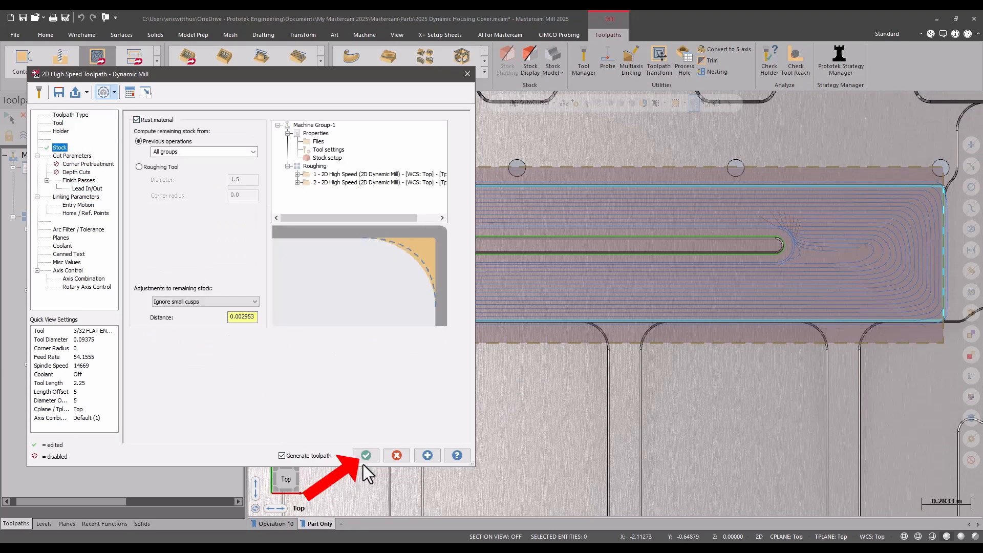
{"action": "left_click", "coordinate": [365, 454]}
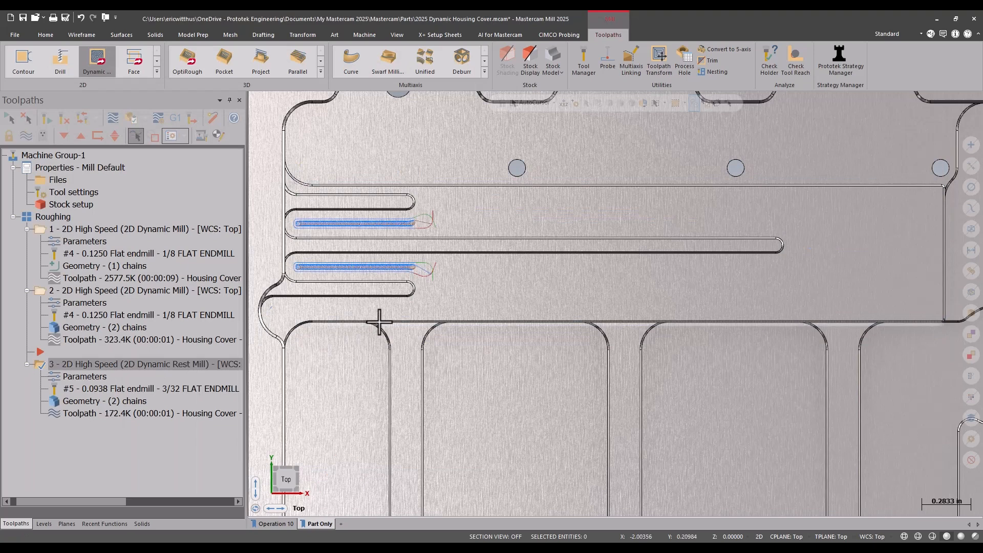